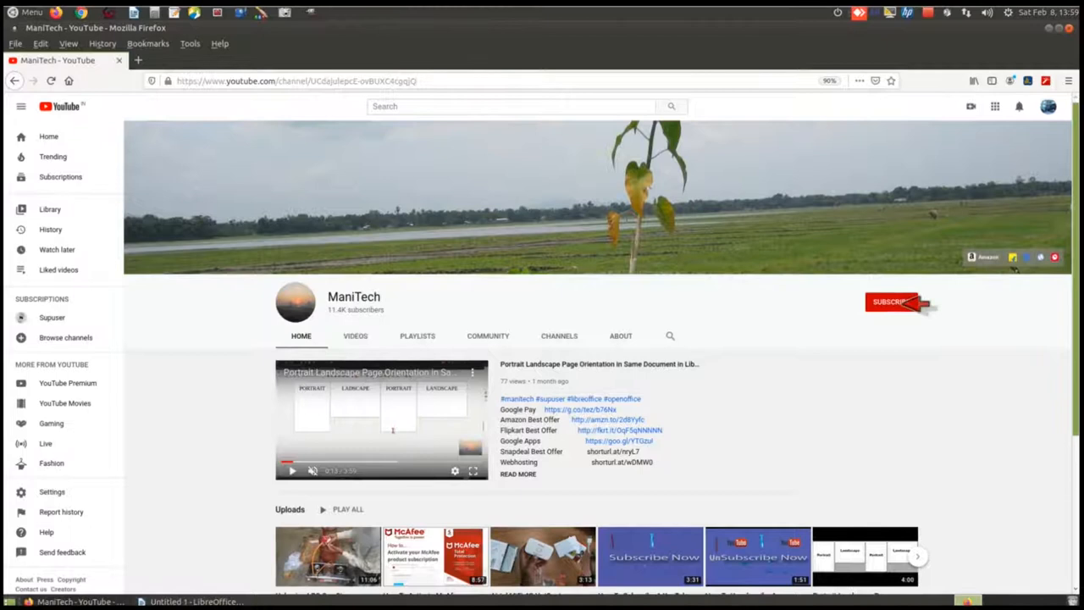
Subscribe to the ManiTech channel on YouTube
click(891, 301)
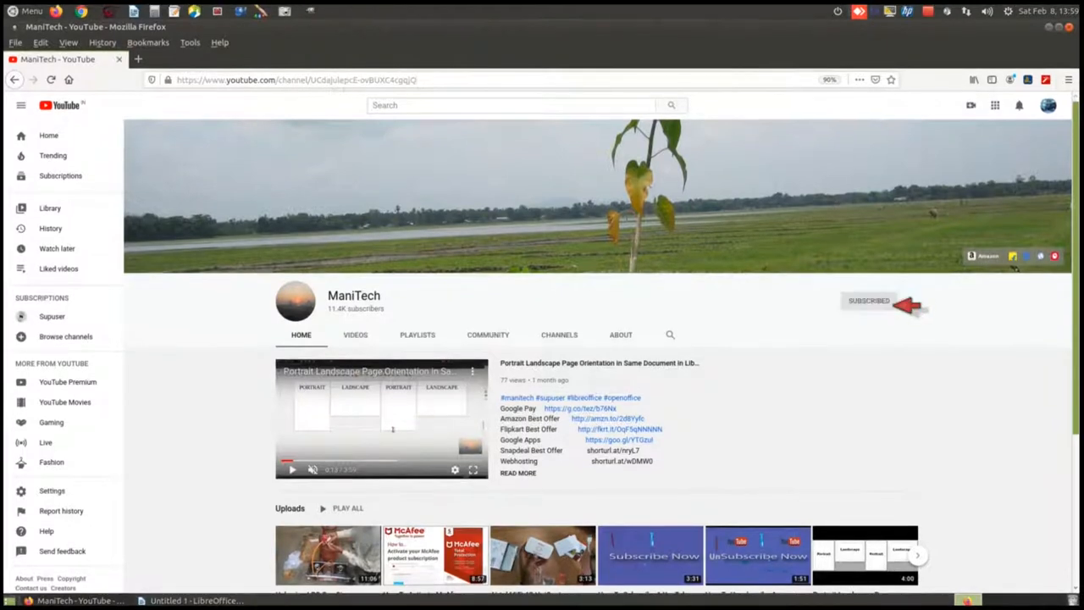
click(911, 302)
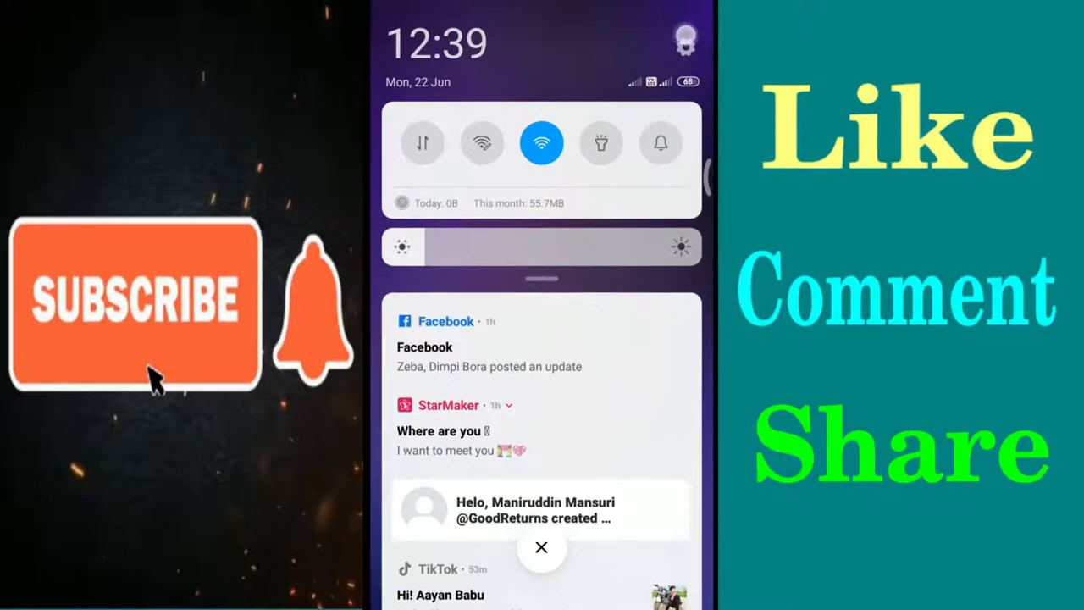
Close the notification shade, clear recent apps and return to the home screen
click(686, 37)
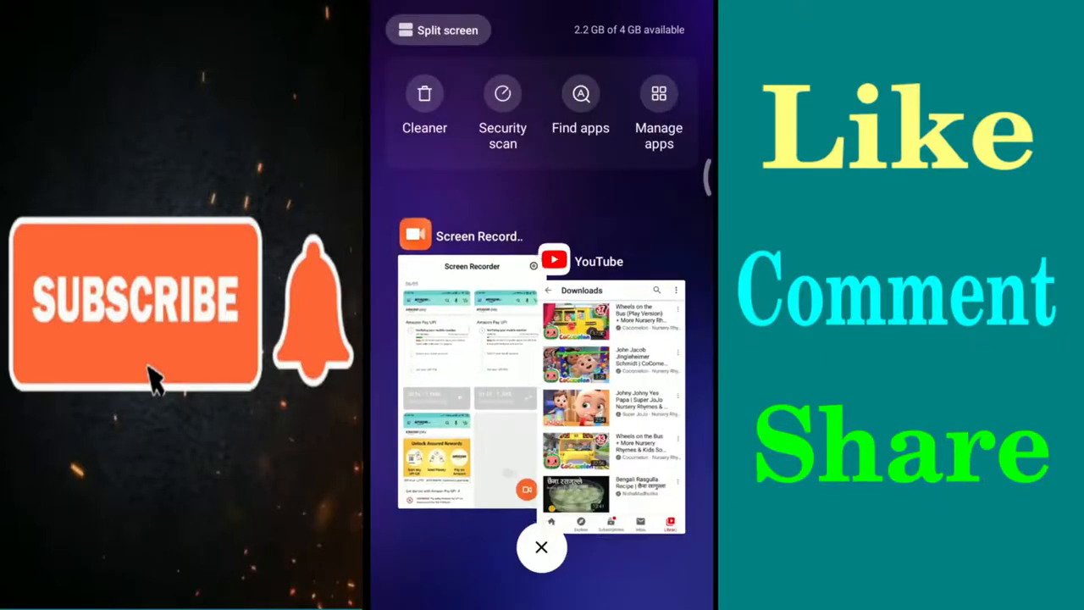
click(542, 545)
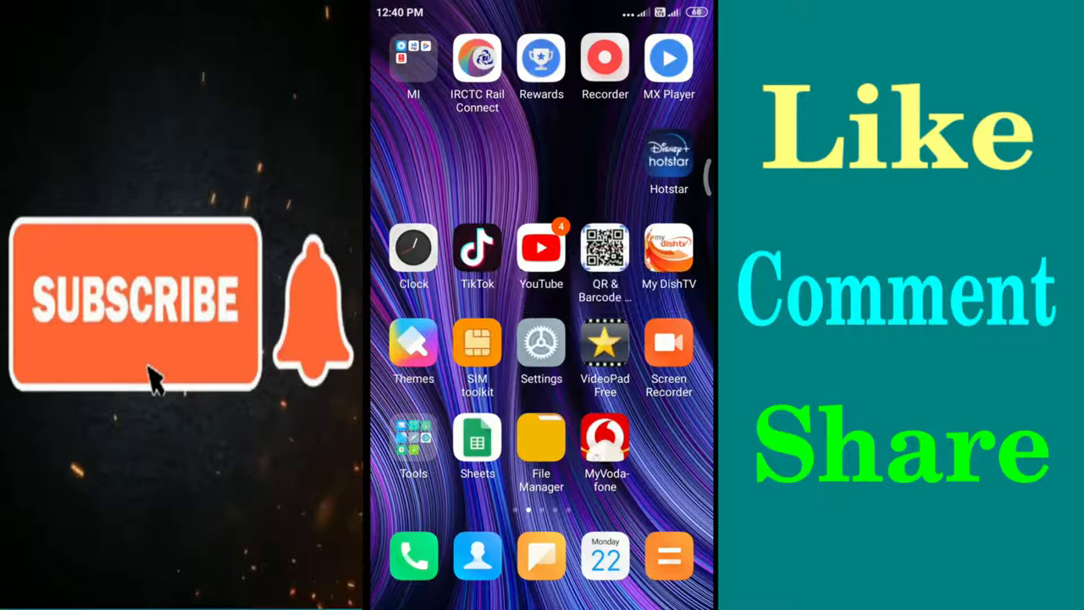
Search the phone's Settings for 'call' to list call-related settings
click(542, 346)
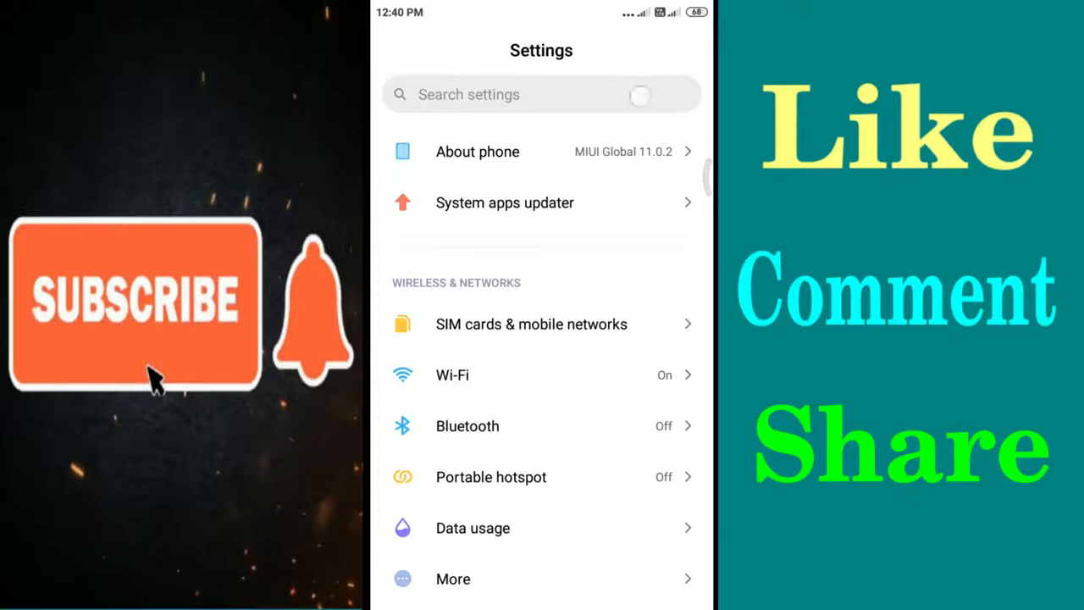
click(508, 95)
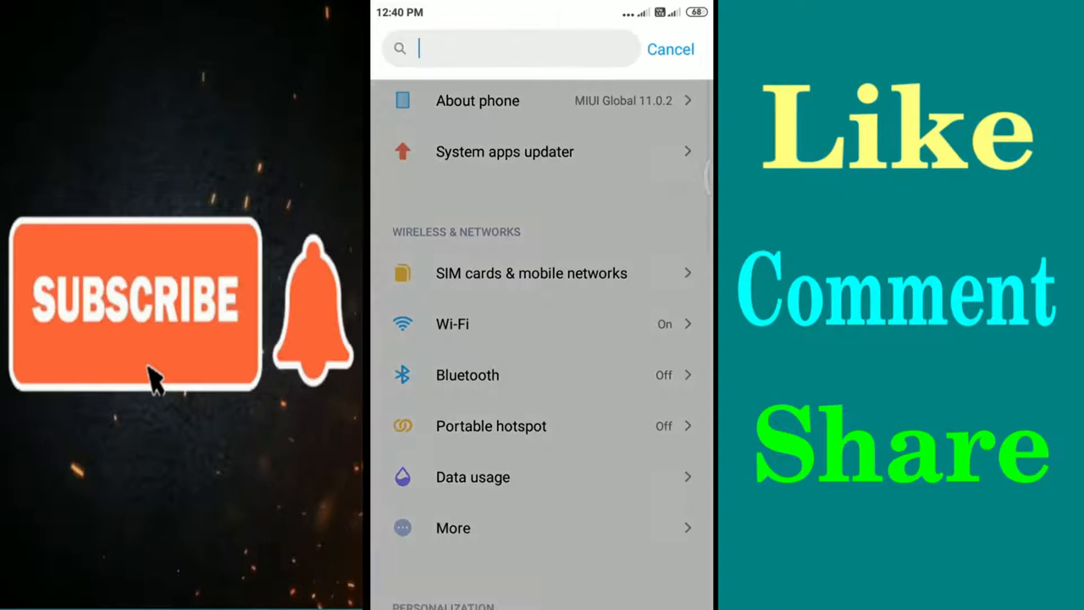
click(508, 48)
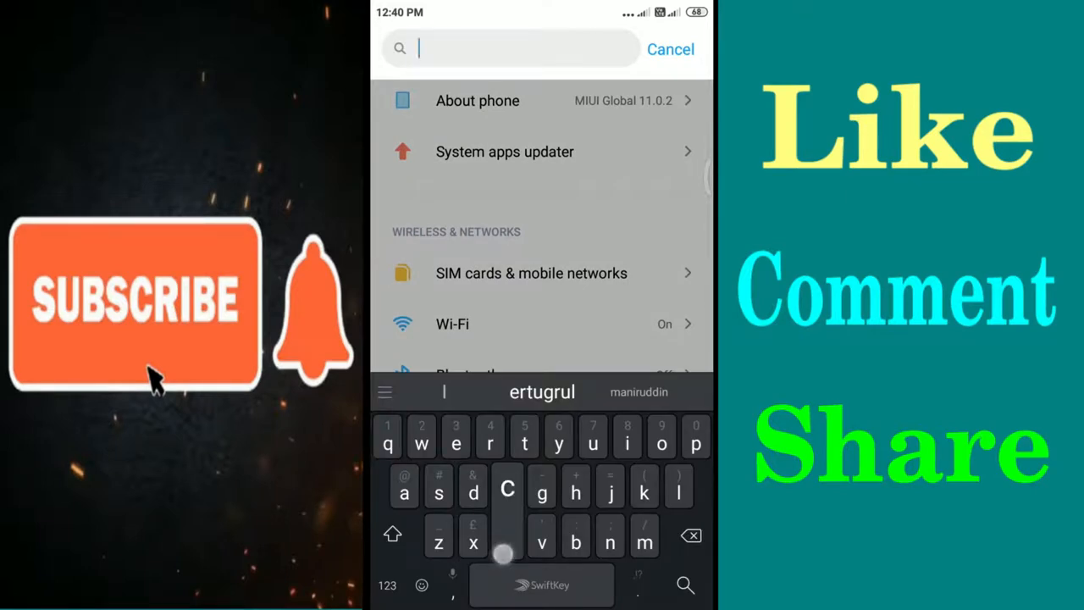
text(call)
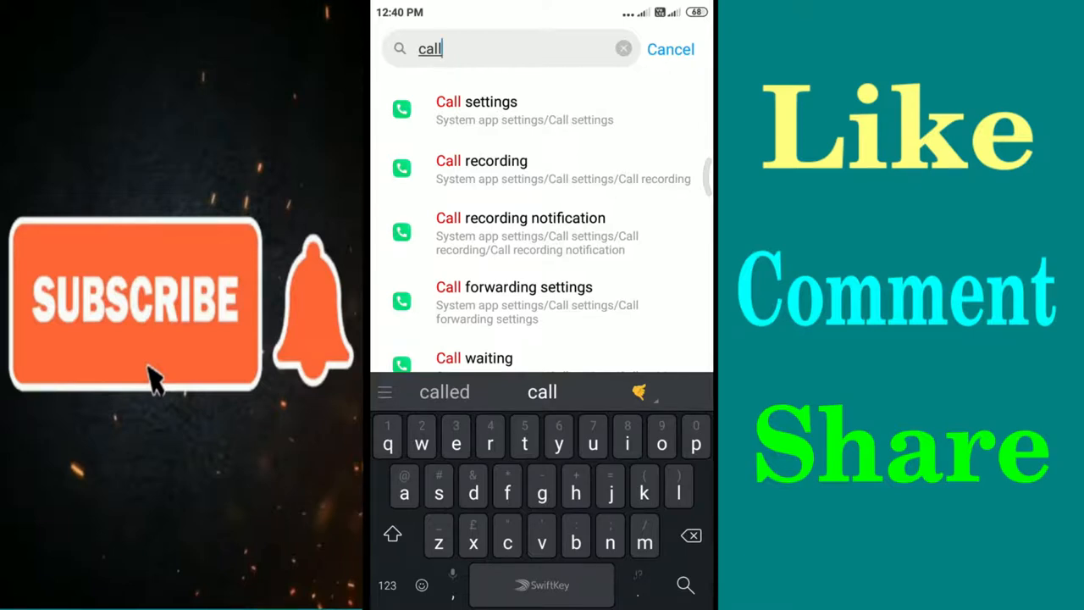
Go into Call settings and its Location settings page with country code options
click(476, 110)
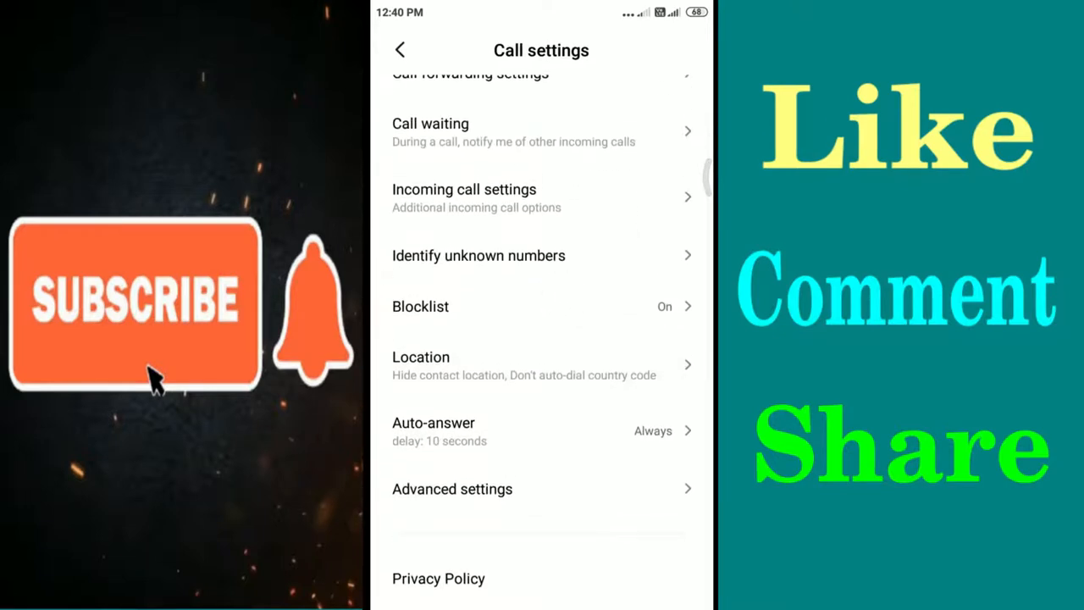
click(523, 365)
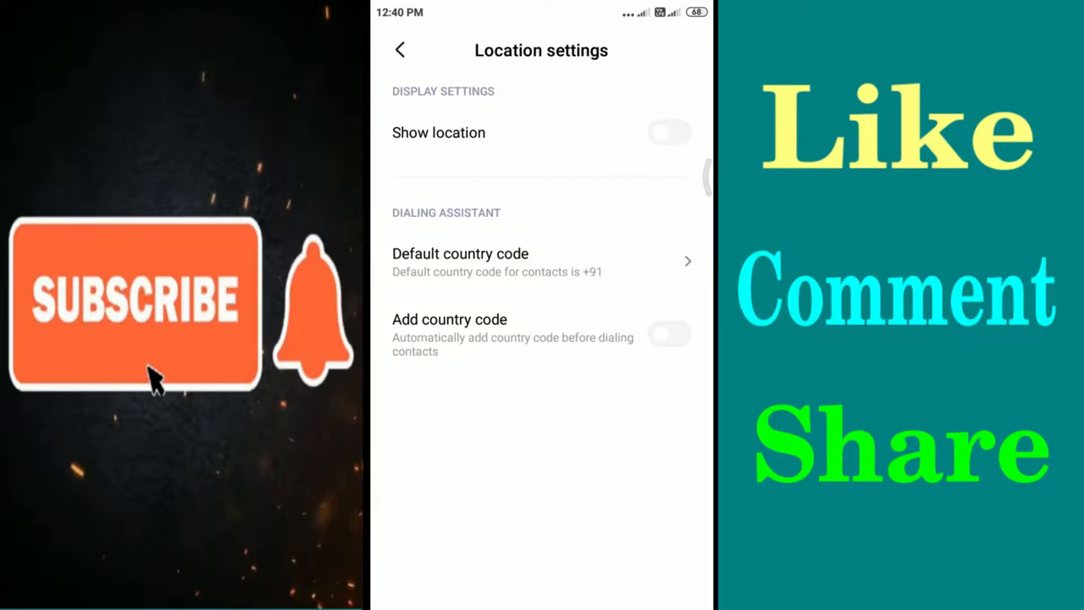
click(542, 335)
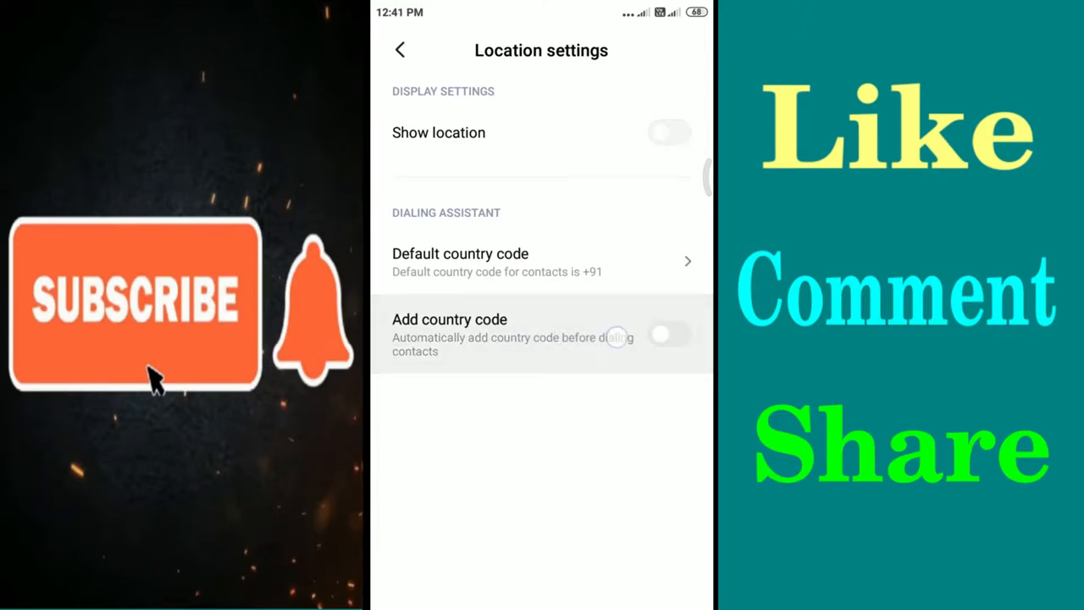
click(669, 334)
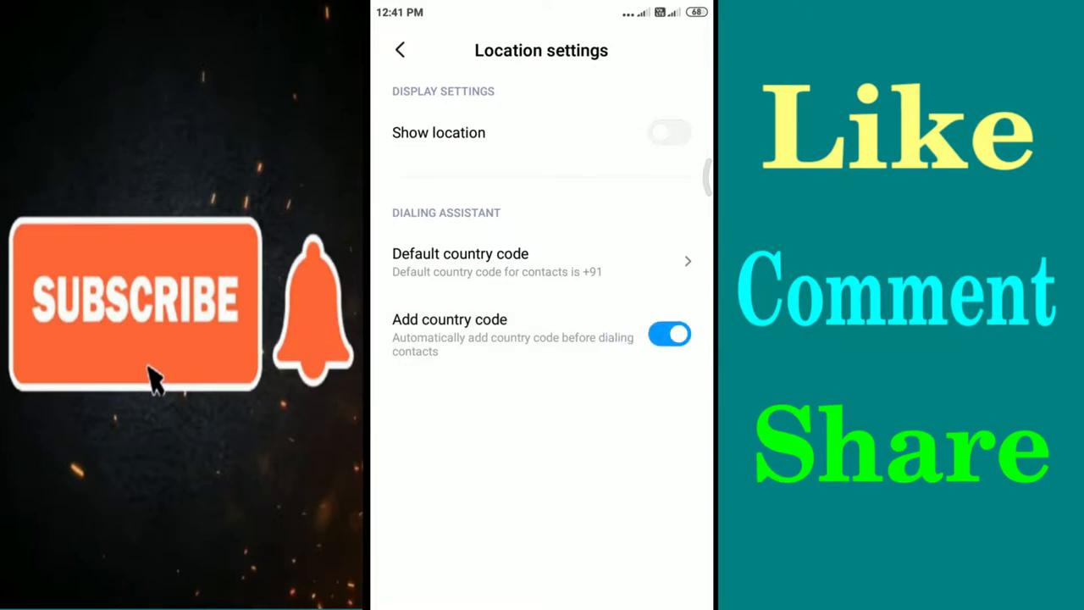
click(669, 334)
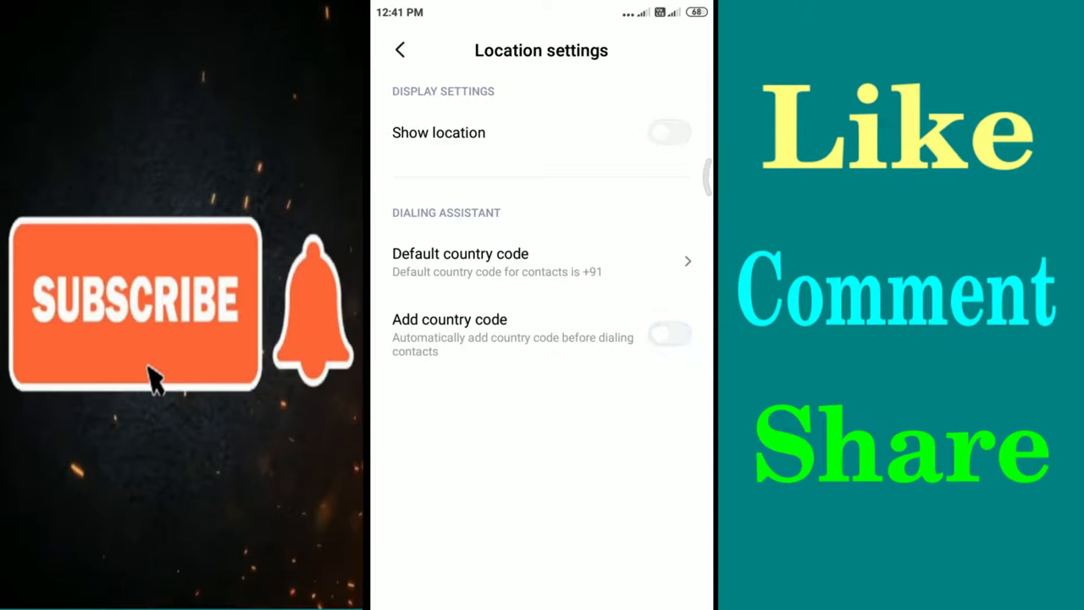